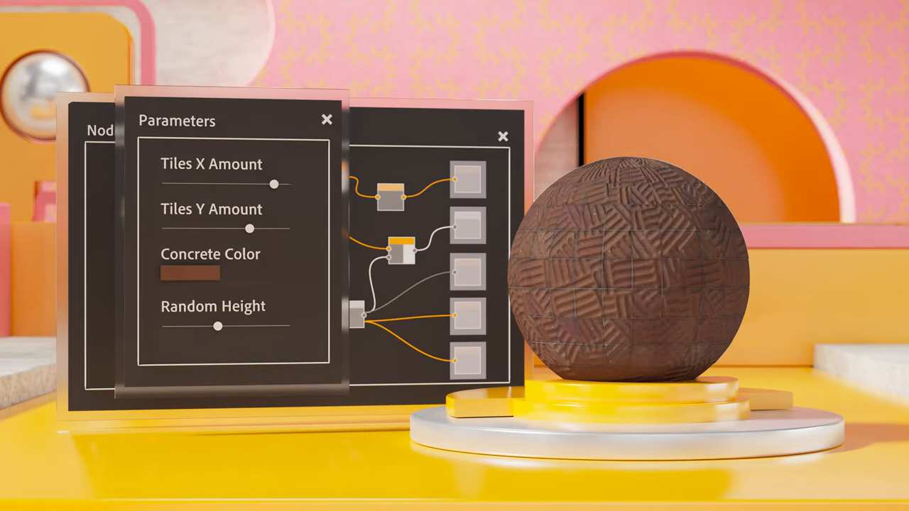
Step: Lower Tiles X Amount so the sphere shows fewer, larger concrete tiles
{"action": "left_click_drag", "start_coordinate": [273, 185], "coordinate": [253, 184]}
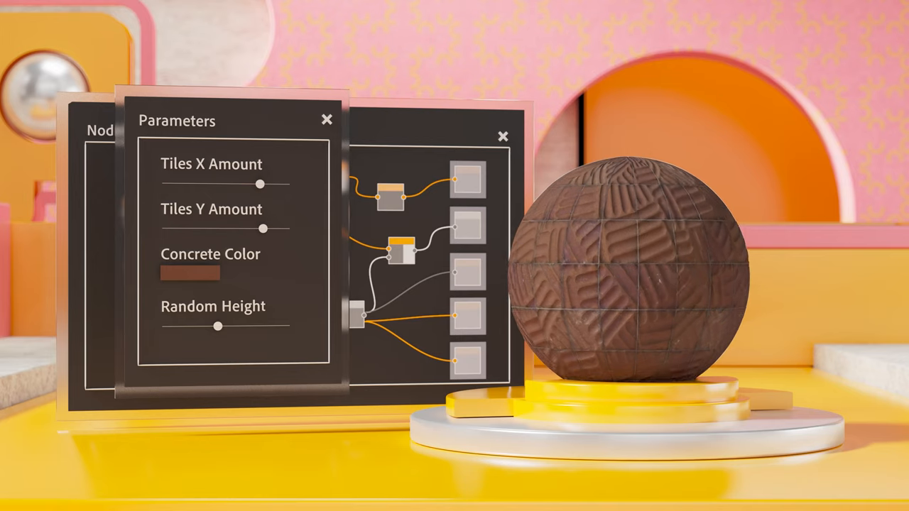
{"action": "left_click", "coordinate": [190, 273]}
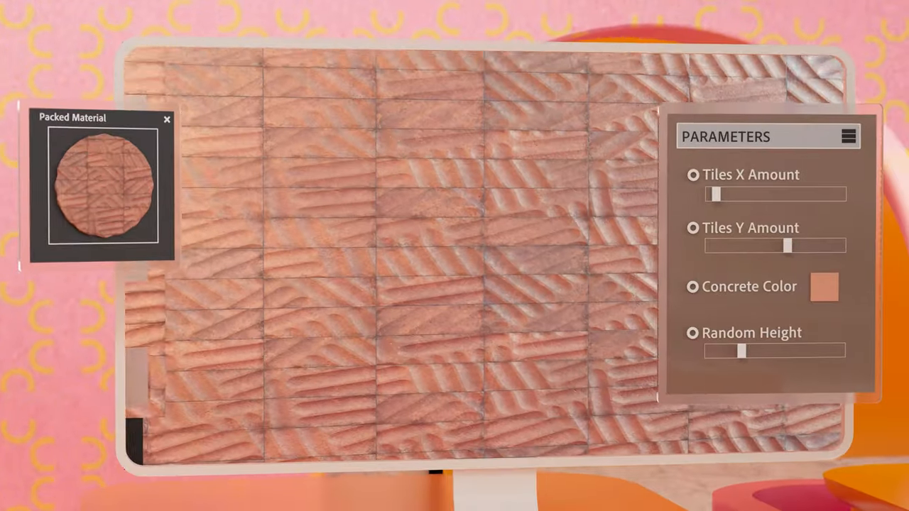
Step: Raise Tiles X Amount for more tile columns and increase Random Height variation
{"action": "left_click_drag", "start_coordinate": [716, 193], "coordinate": [745, 193]}
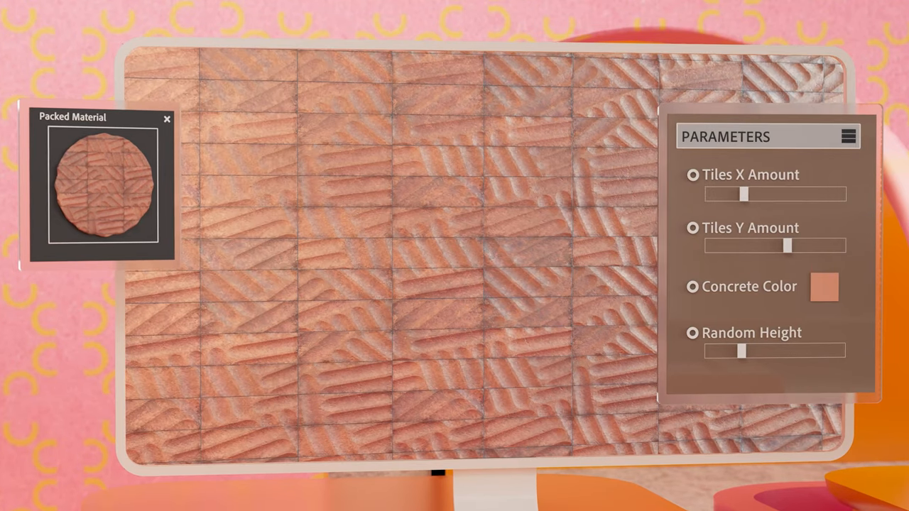
{"action": "left_click_drag", "start_coordinate": [747, 194], "coordinate": [779, 194]}
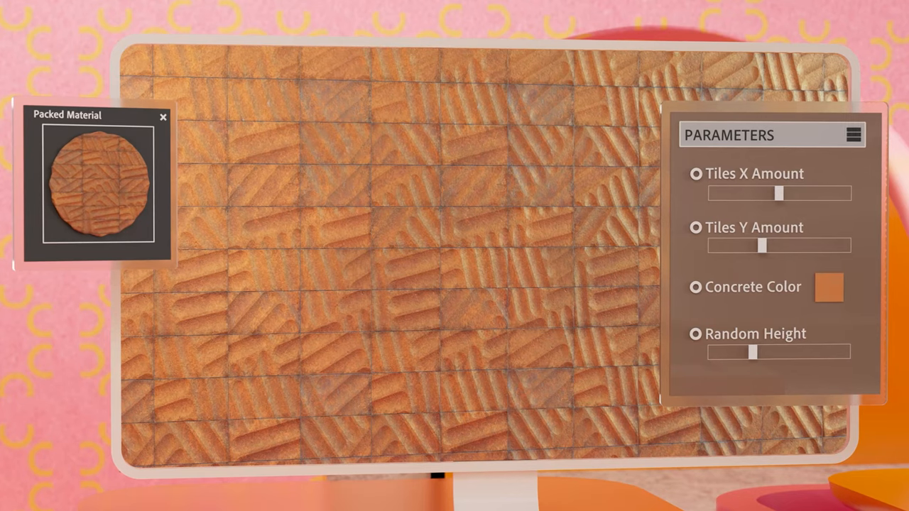
{"action": "left_click_drag", "start_coordinate": [753, 353], "coordinate": [823, 352]}
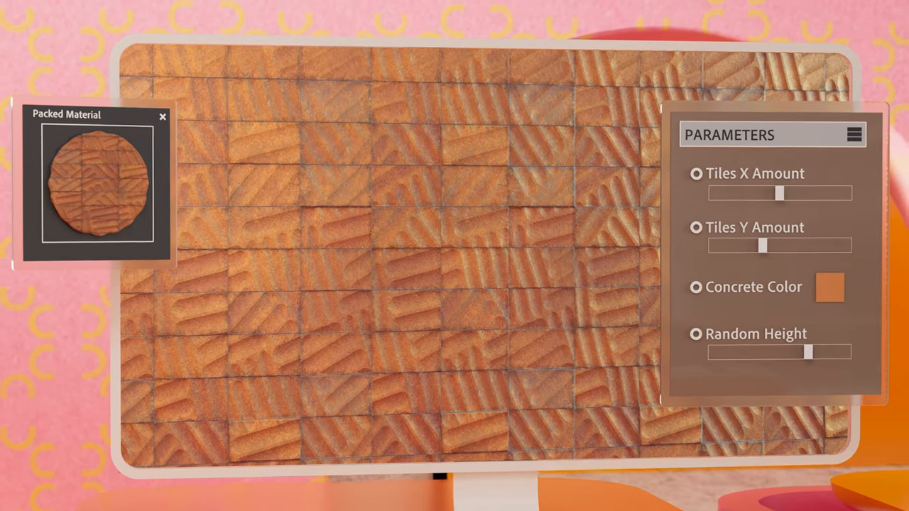